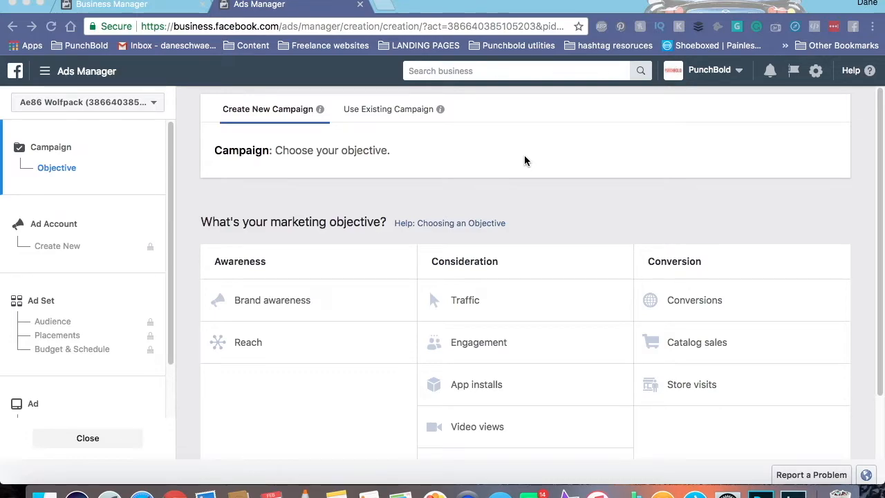
Choose Traffic under Consideration as the objective, with the campaign named Traffic.
{"action": "scroll", "scroll_direction": "down", "scroll_amount": 3}
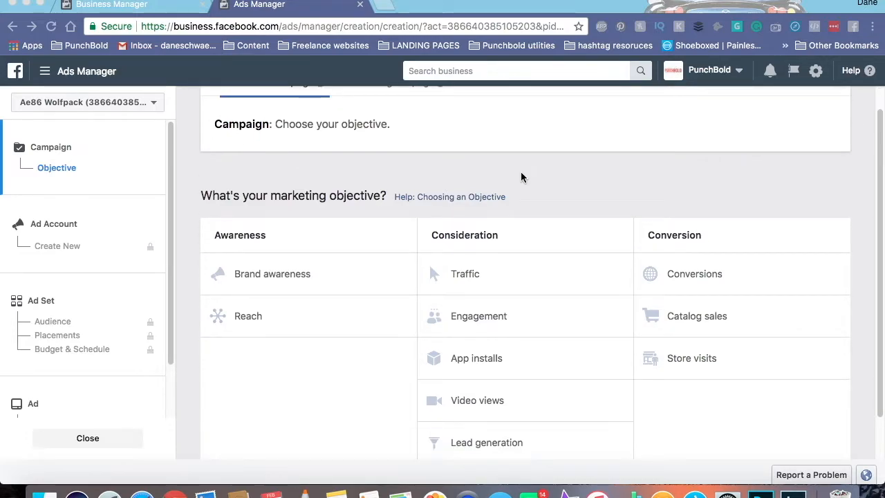
{"action": "left_click", "coordinate": [464, 274]}
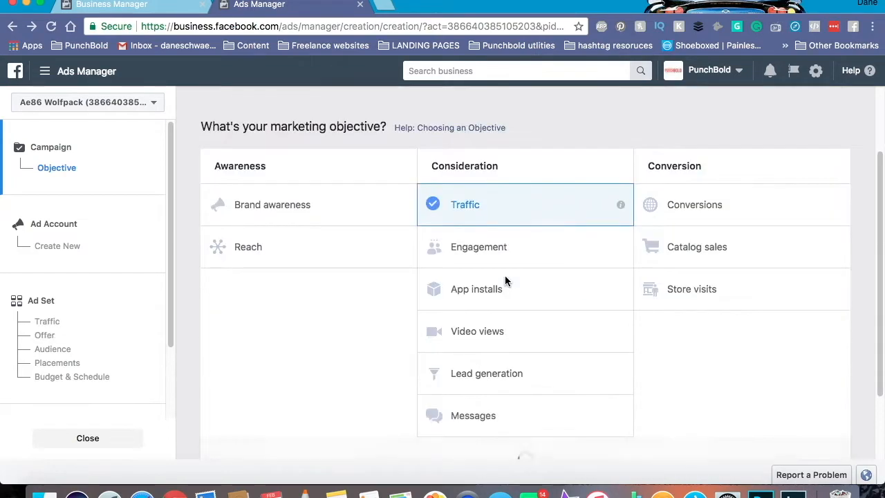
{"action": "scroll", "scroll_direction": "down", "scroll_amount": 3}
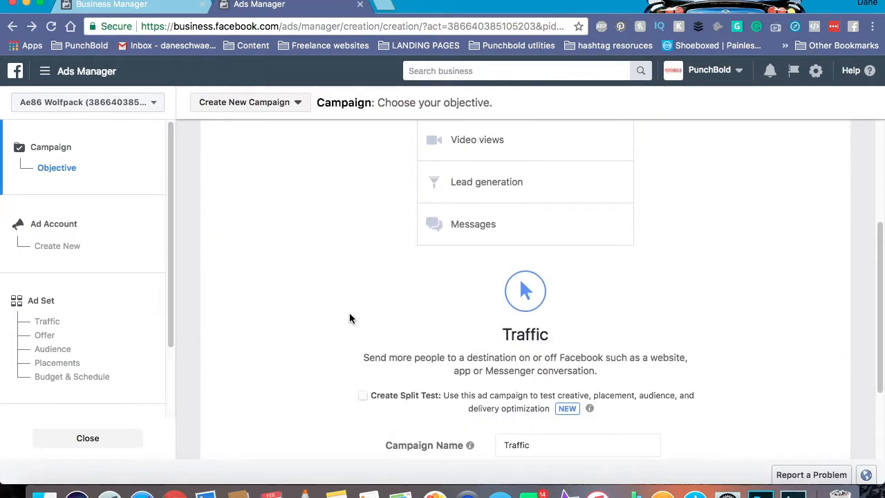
{"action": "scroll", "scroll_direction": "down", "scroll_amount": 3}
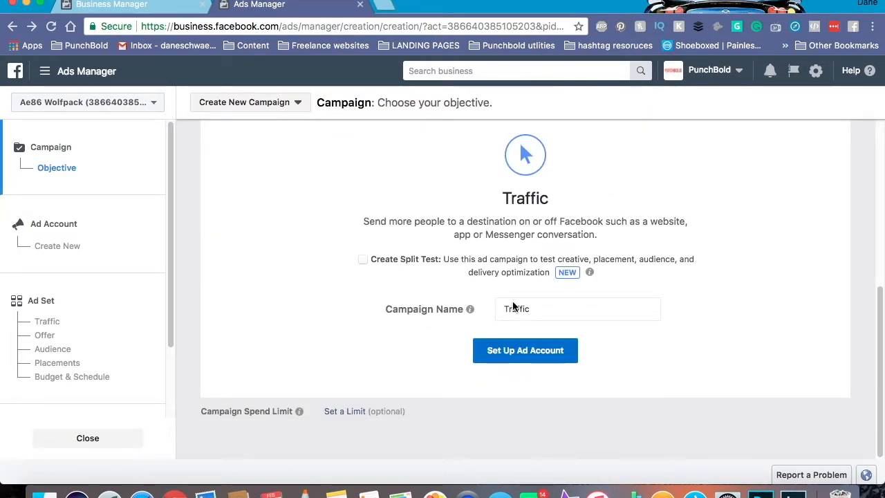
Continue to the ad set settings with Website kept as the traffic destination.
{"action": "left_click", "coordinate": [525, 349]}
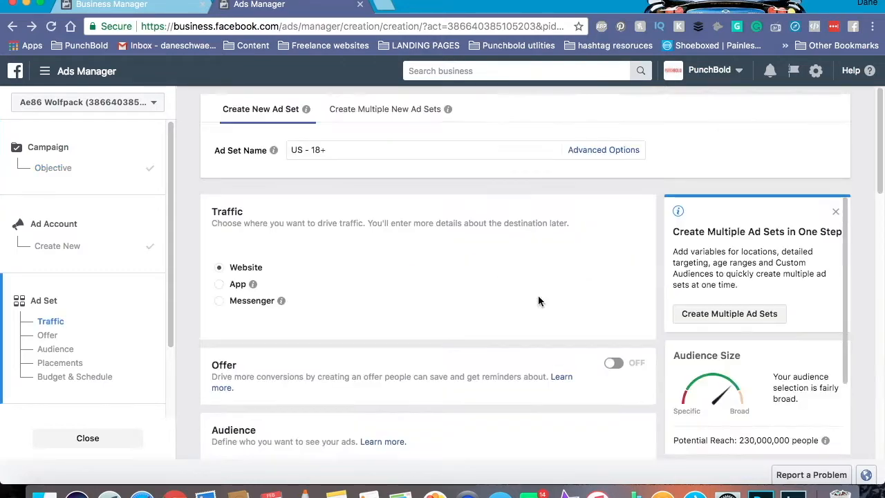
{"action": "mouse_move", "coordinate": [533, 298]}
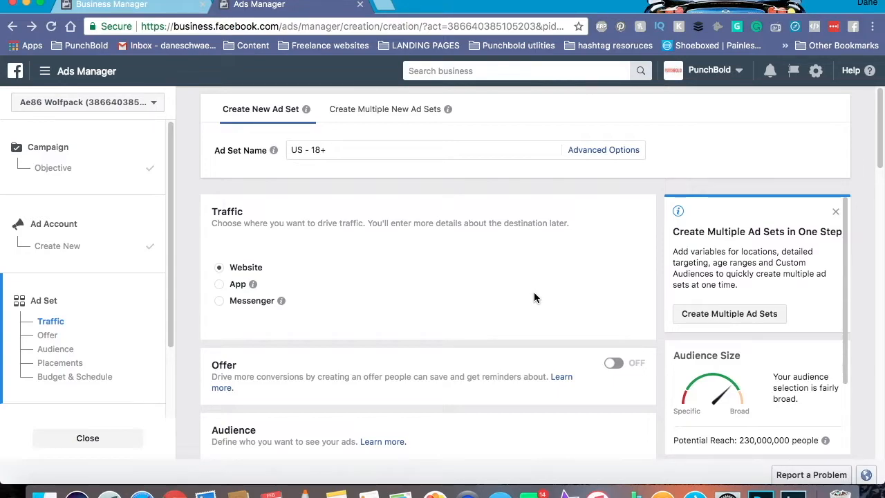
{"action": "mouse_move", "coordinate": [536, 299]}
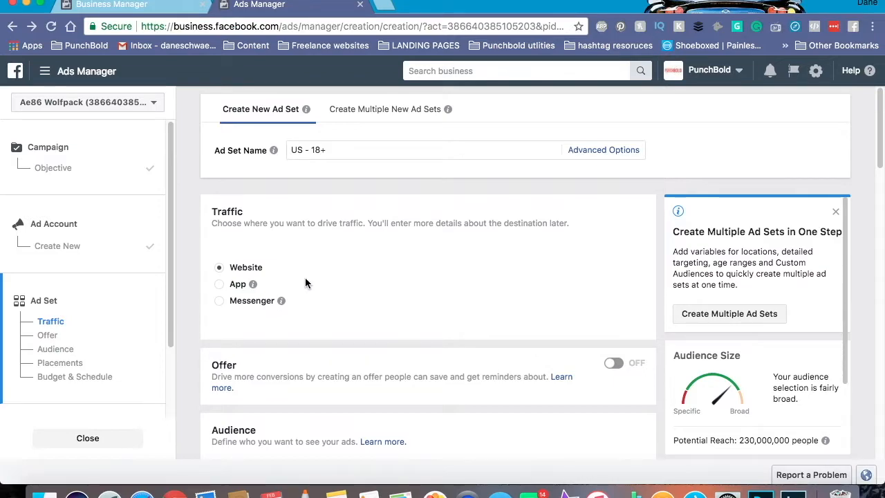
{"action": "mouse_move", "coordinate": [268, 275]}
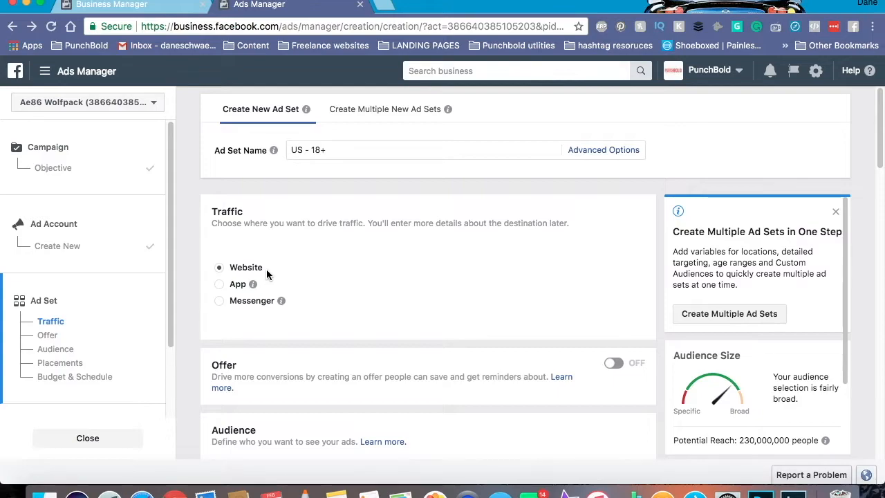
{"action": "mouse_move", "coordinate": [255, 284]}
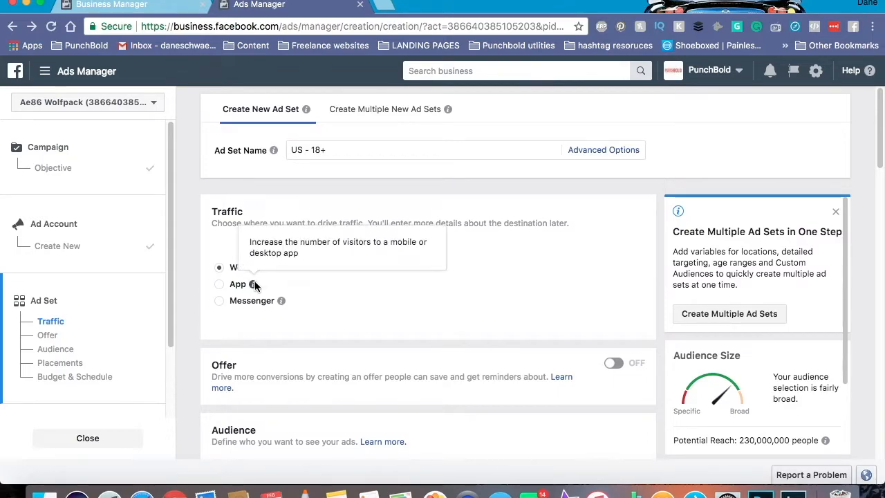
{"action": "mouse_move", "coordinate": [311, 285]}
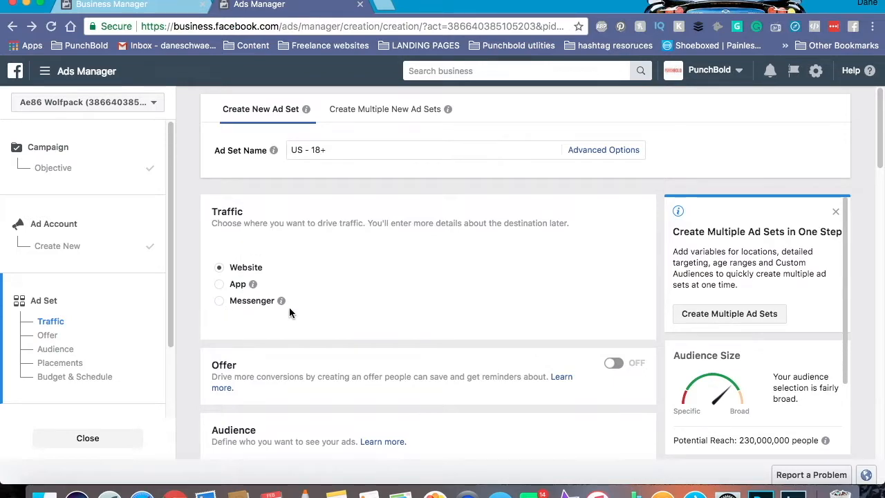
{"action": "mouse_move", "coordinate": [415, 329]}
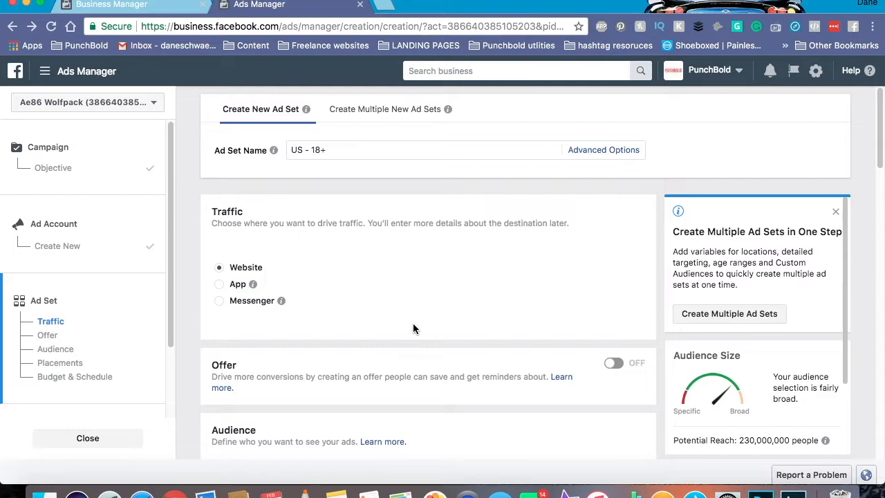
{"action": "scroll", "scroll_direction": "down", "scroll_amount": 3}
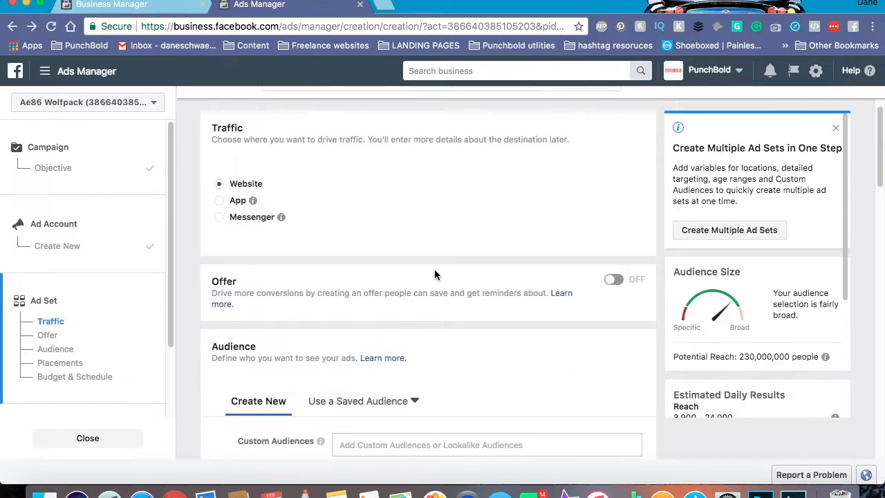
{"action": "scroll", "scroll_direction": "down", "scroll_amount": 3}
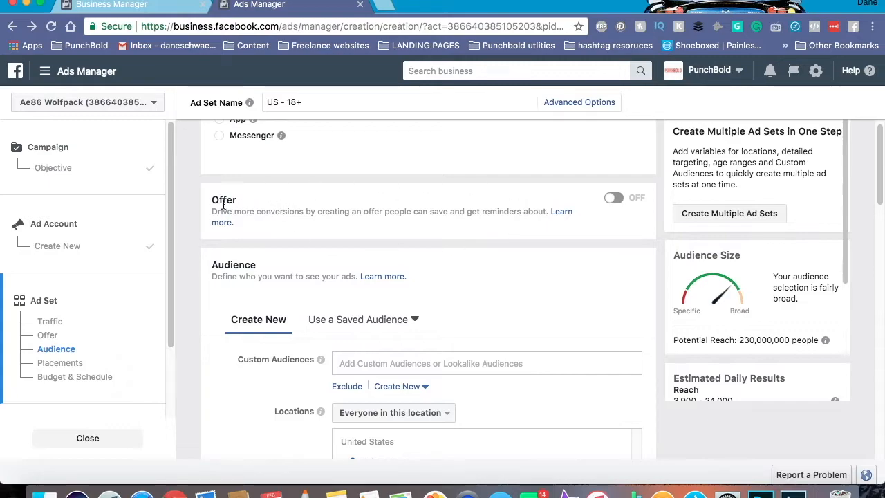
{"action": "mouse_move", "coordinate": [290, 185]}
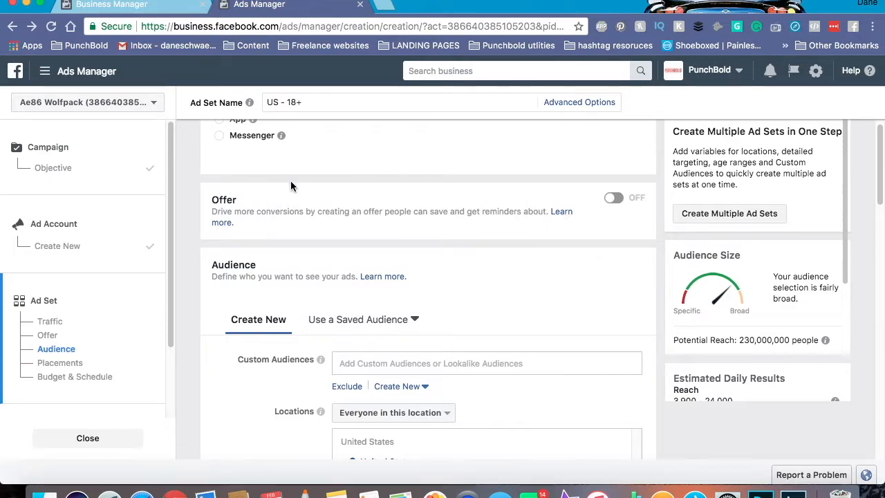
{"action": "mouse_move", "coordinate": [289, 210]}
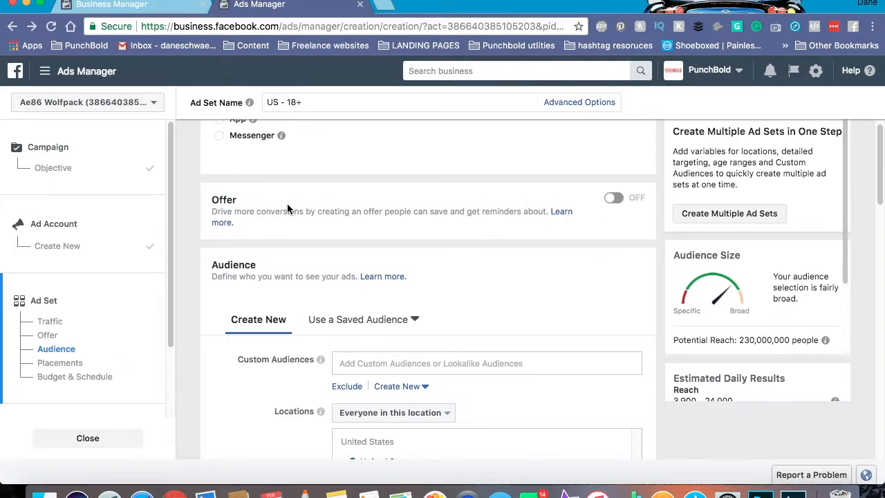
{"action": "scroll", "scroll_direction": "down", "scroll_amount": 3}
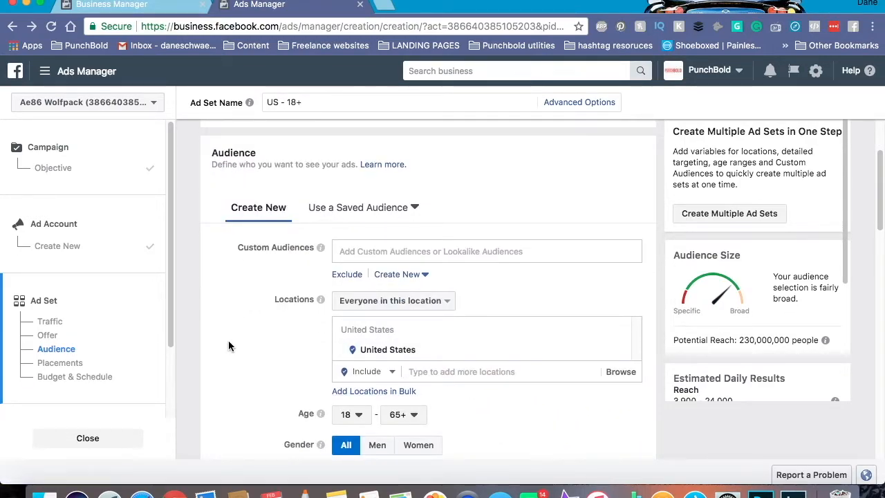
{"action": "scroll", "scroll_direction": "down", "scroll_amount": 3}
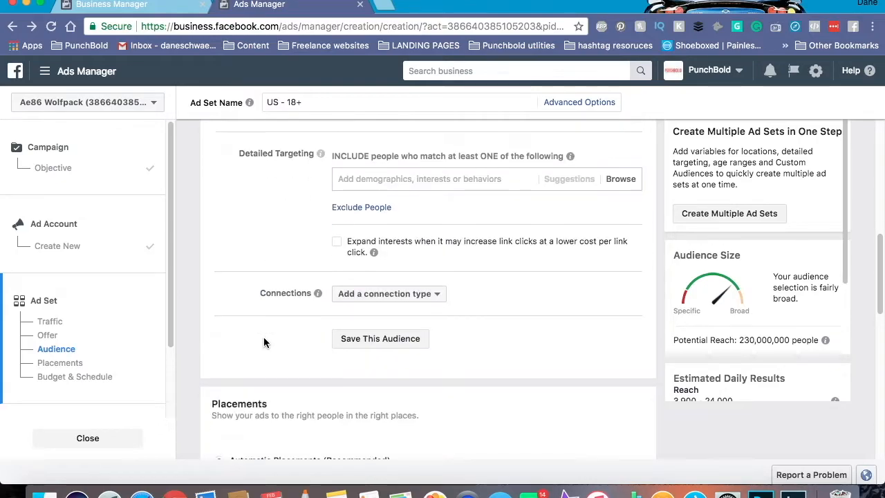
{"action": "scroll", "scroll_direction": "down", "scroll_amount": 3}
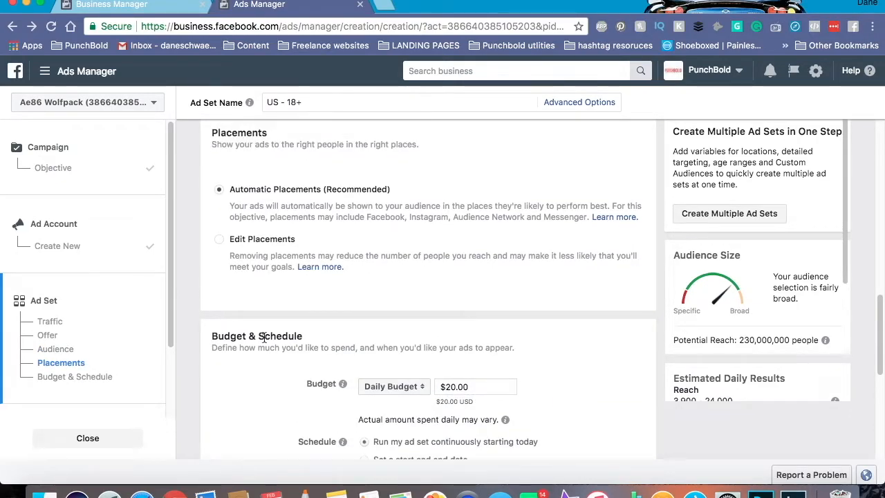
{"action": "scroll", "scroll_direction": "down", "scroll_amount": 3}
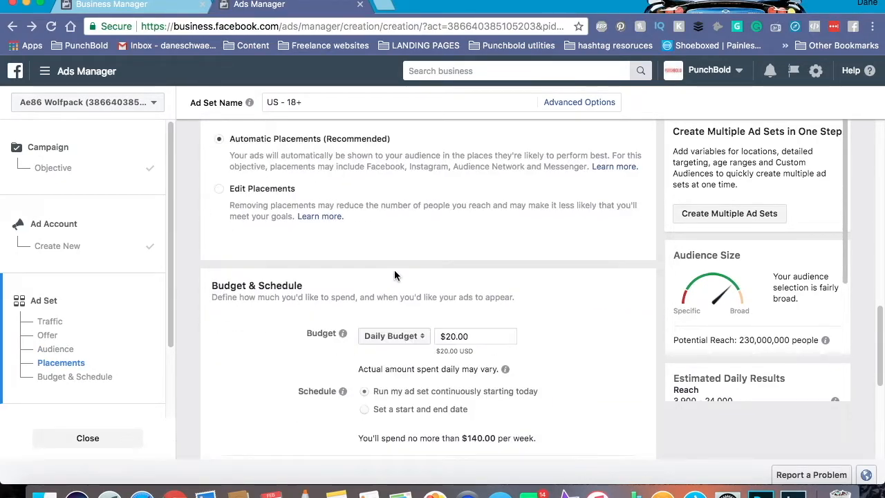
{"action": "scroll", "scroll_direction": "down", "scroll_amount": 3}
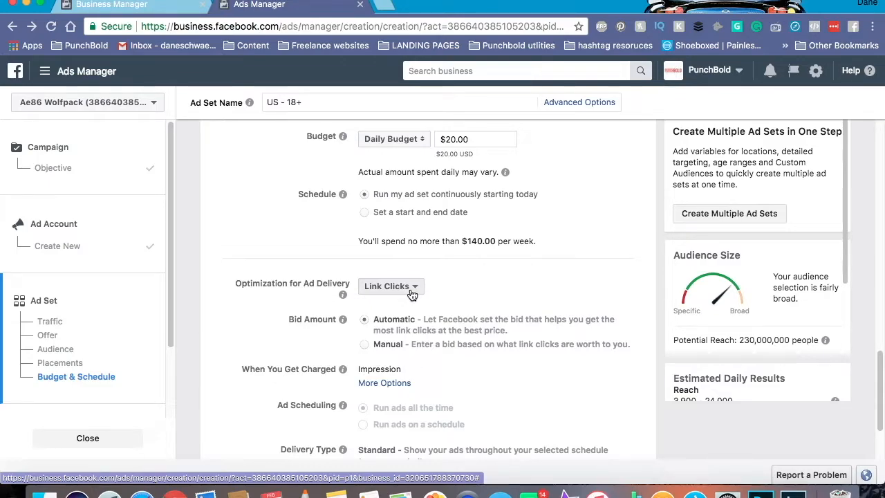
Set Optimization for Ad Delivery to Landing Page Views, charged by impression.
{"action": "left_click", "coordinate": [390, 285]}
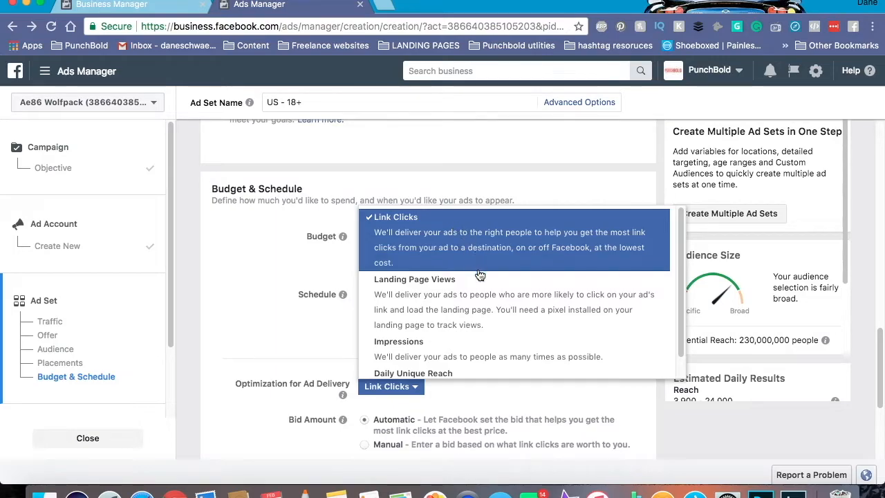
{"action": "mouse_move", "coordinate": [484, 293]}
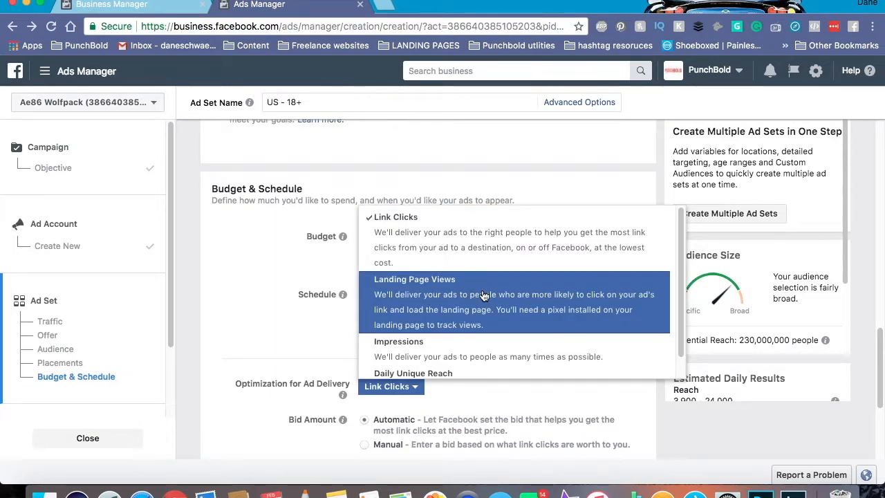
{"action": "mouse_move", "coordinate": [461, 293]}
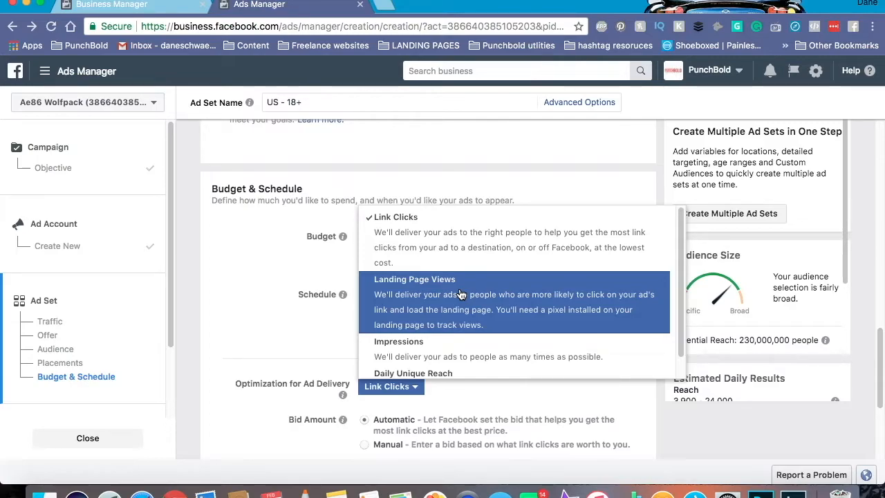
{"action": "mouse_move", "coordinate": [447, 246]}
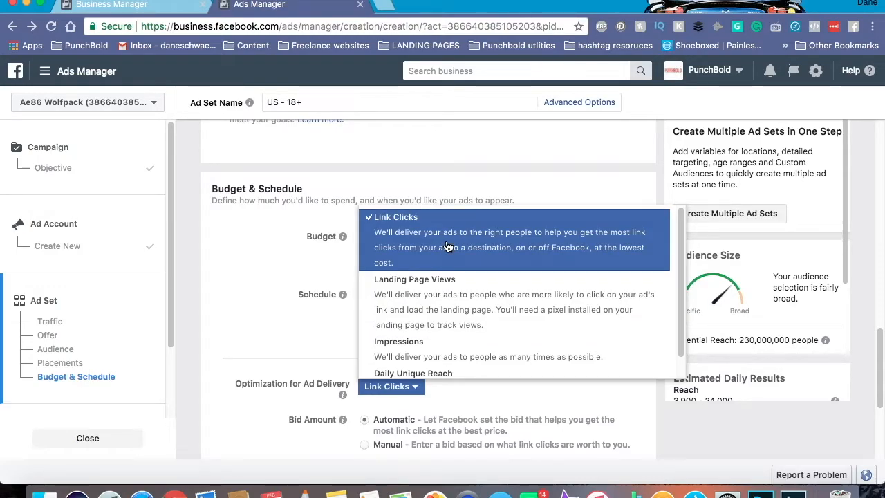
{"action": "mouse_move", "coordinate": [459, 277]}
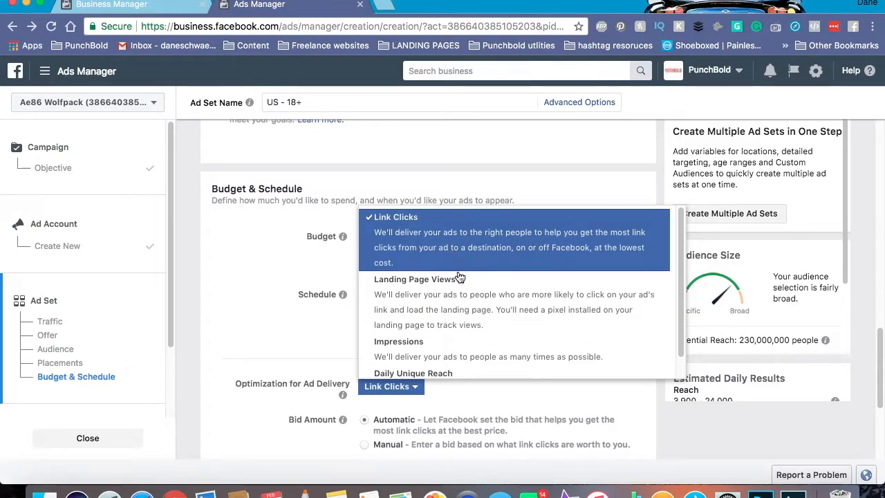
{"action": "mouse_move", "coordinate": [542, 303]}
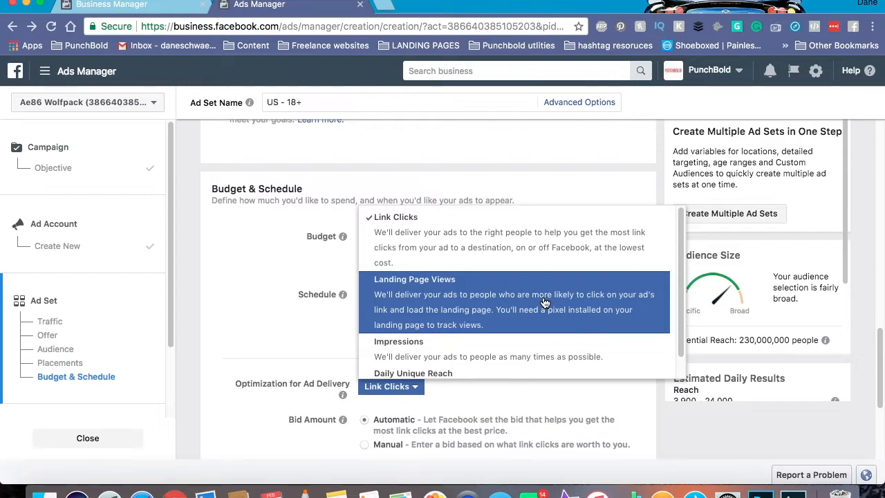
{"action": "mouse_move", "coordinate": [459, 303]}
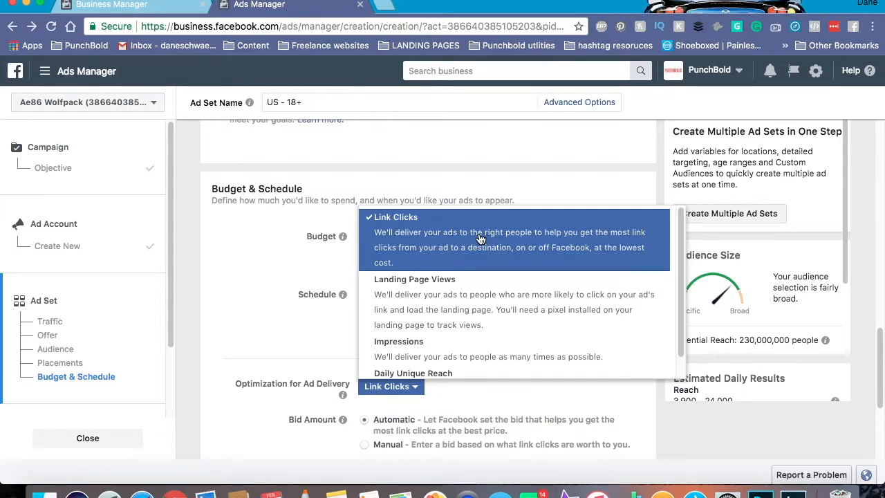
{"action": "mouse_move", "coordinate": [448, 221]}
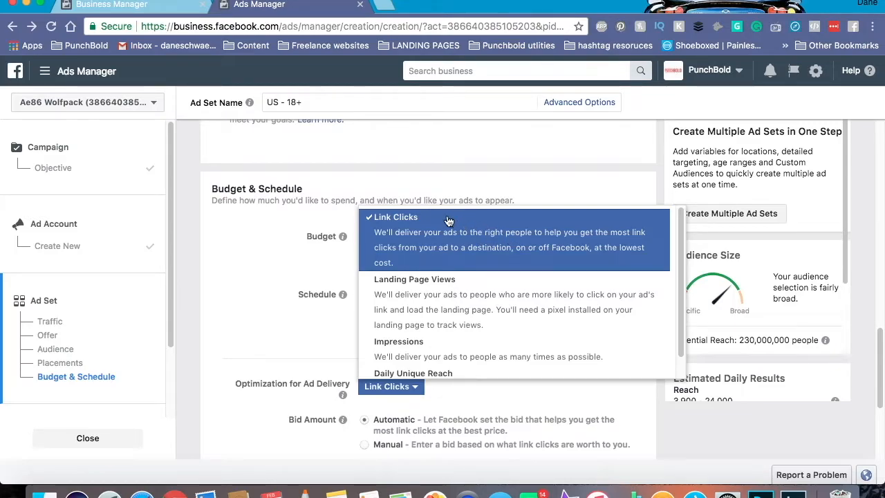
{"action": "mouse_move", "coordinate": [451, 221]}
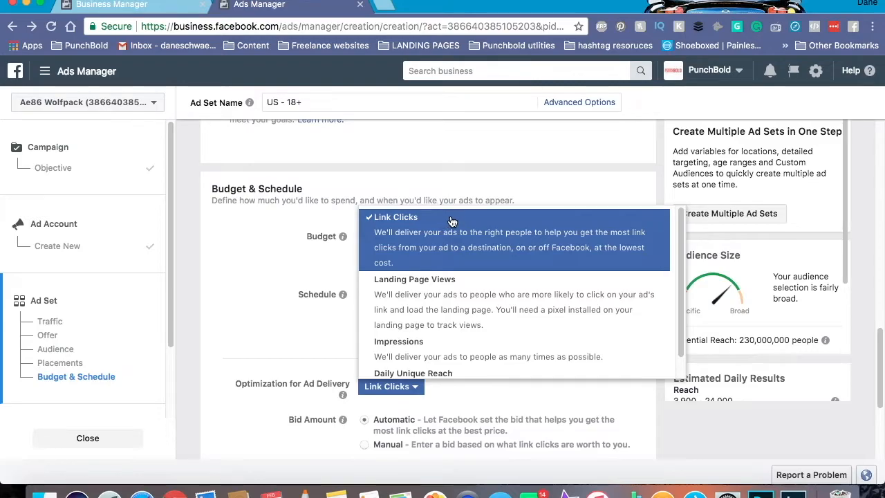
{"action": "mouse_move", "coordinate": [514, 302]}
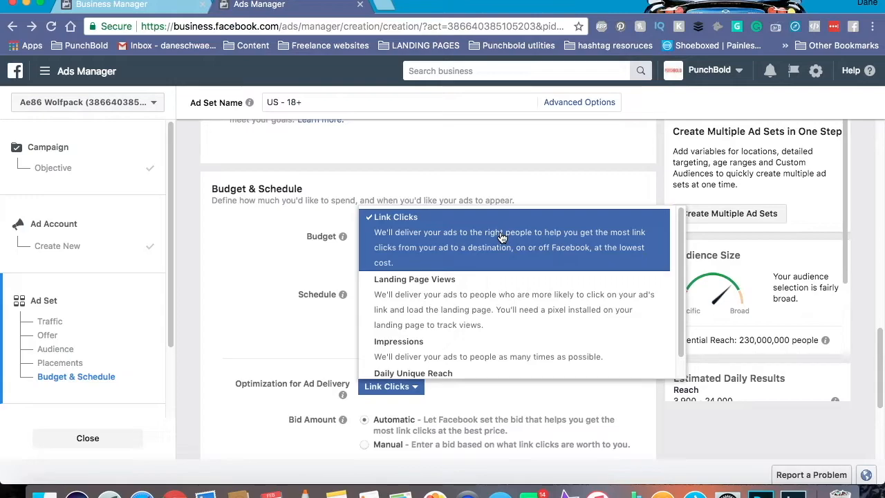
{"action": "mouse_move", "coordinate": [495, 291]}
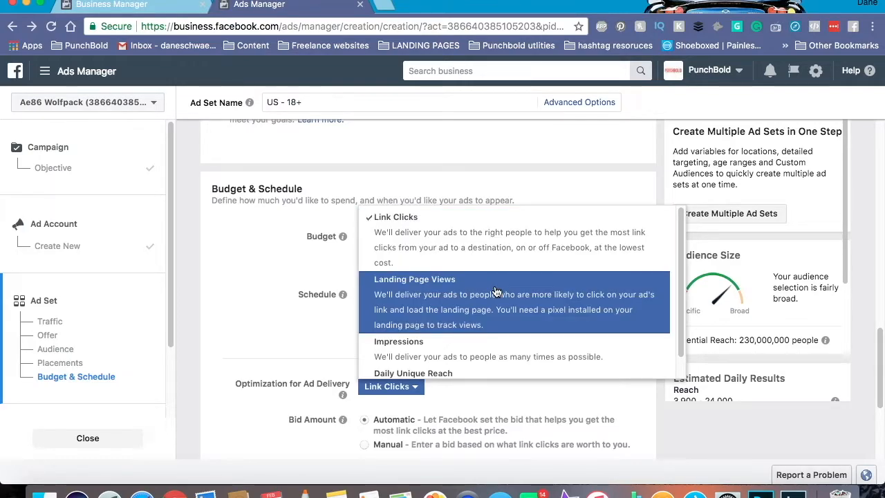
{"action": "left_click", "coordinate": [414, 279]}
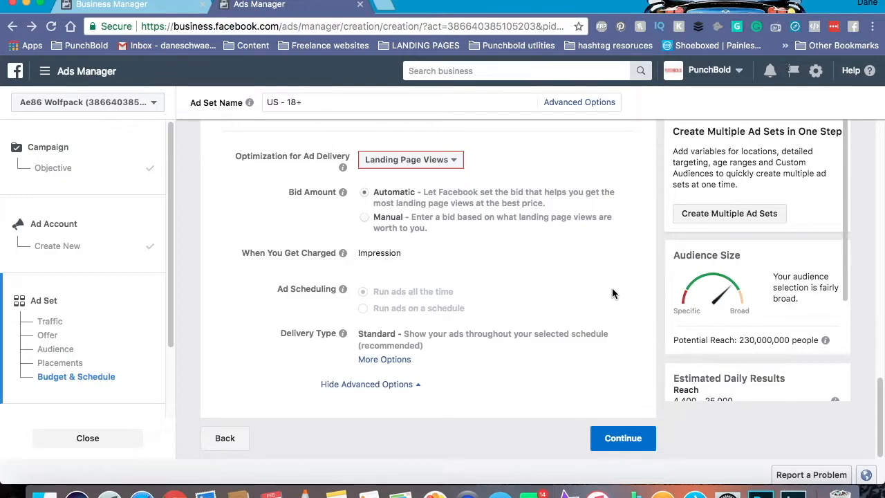
{"action": "left_click", "coordinate": [622, 437]}
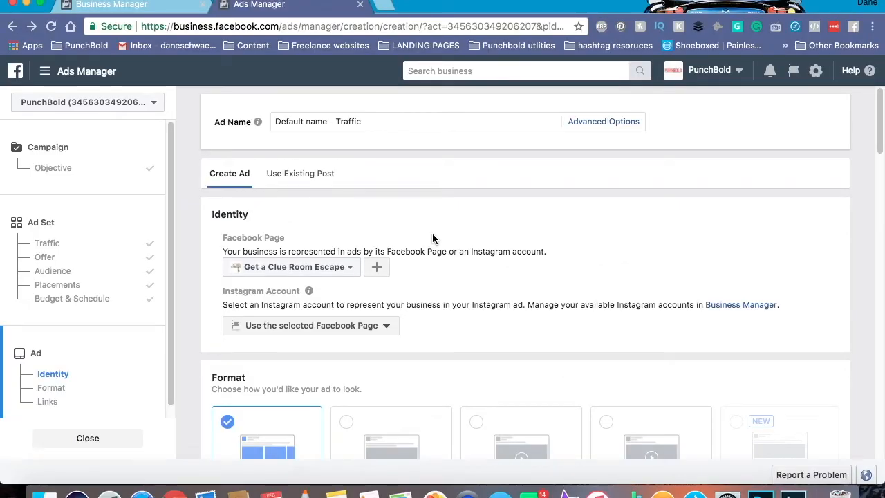
Select AE86 Wolfpack as the ad's Facebook Page and move down to the Format section.
{"action": "left_click", "coordinate": [291, 265]}
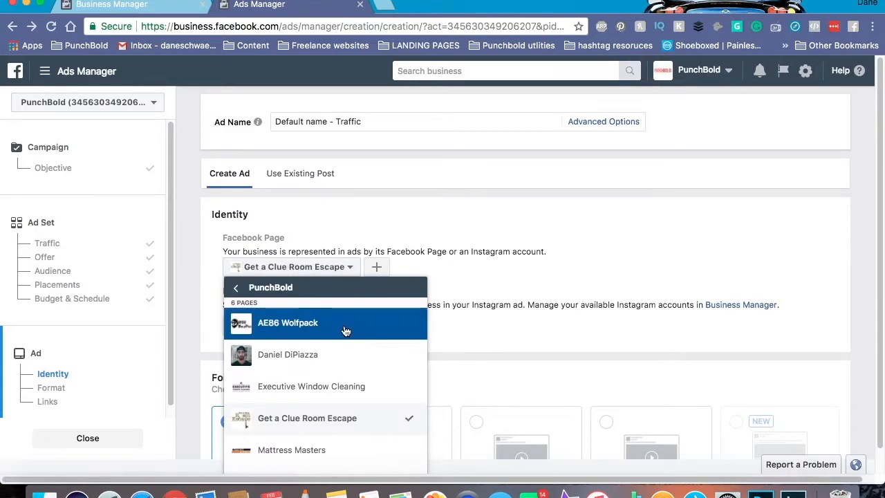
{"action": "left_click", "coordinate": [288, 322]}
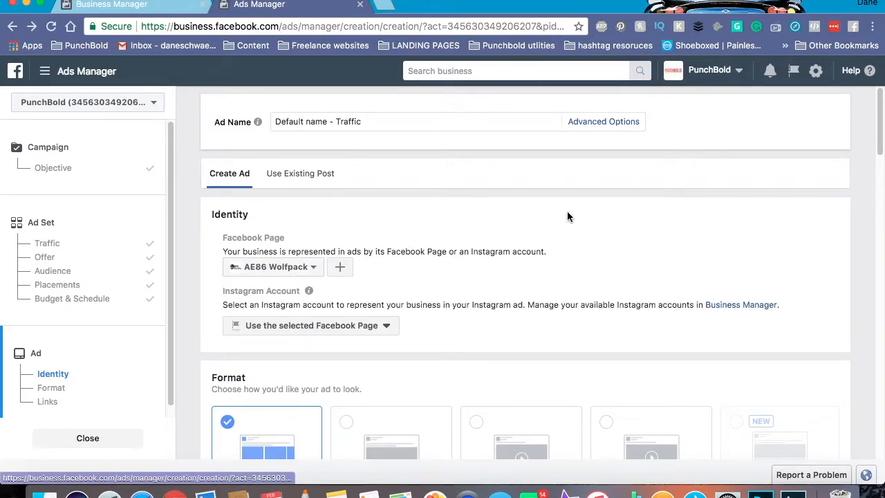
{"action": "mouse_move", "coordinate": [562, 216]}
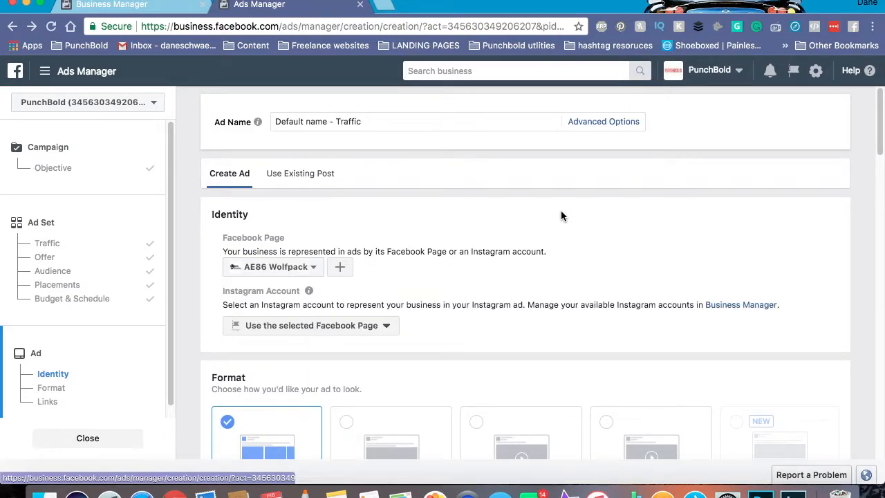
{"action": "scroll", "scroll_direction": "down", "scroll_amount": 3}
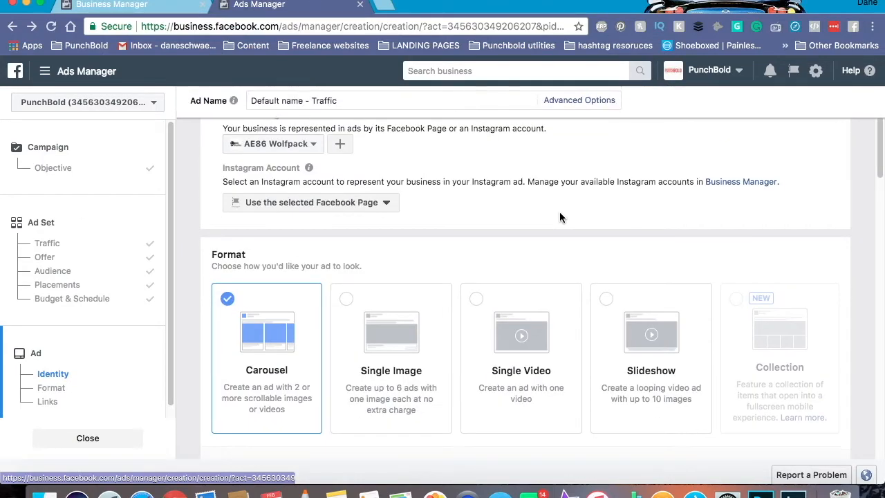
{"action": "scroll", "scroll_direction": "down", "scroll_amount": 3}
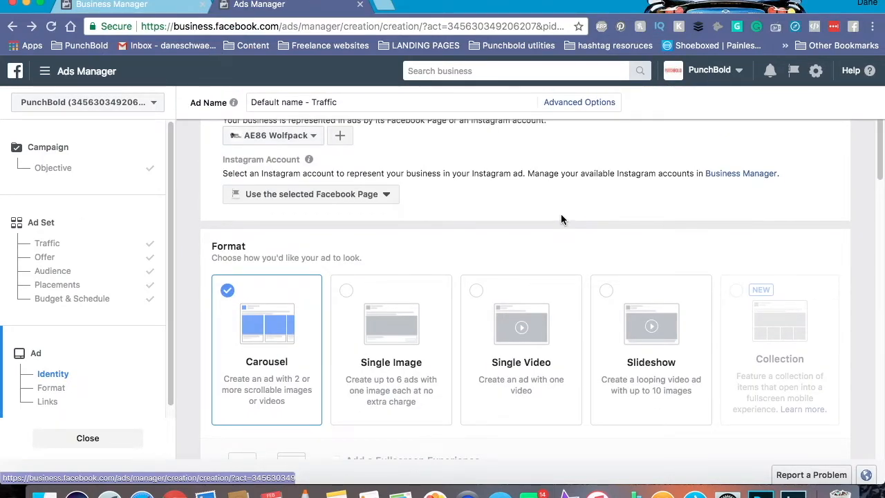
{"action": "scroll", "scroll_direction": "down", "scroll_amount": 3}
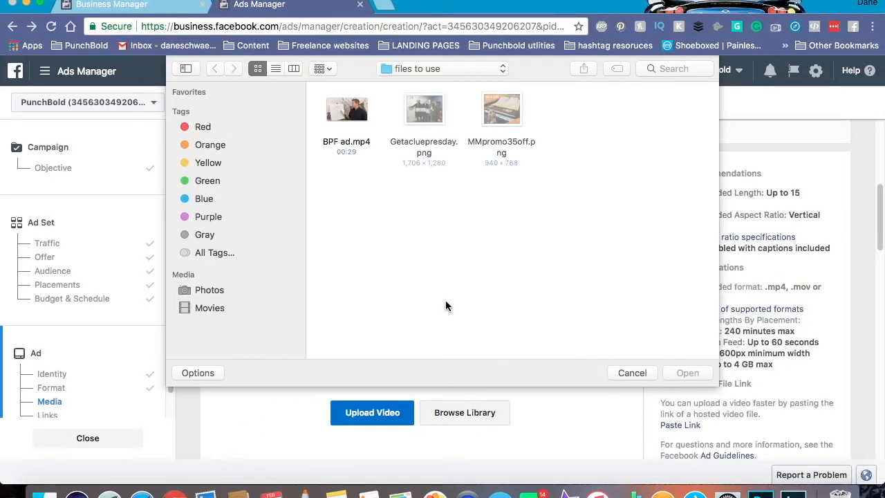
Upload BPF ad.mp4 as the single video media for the ad.
{"action": "double_click", "coordinate": [346, 108]}
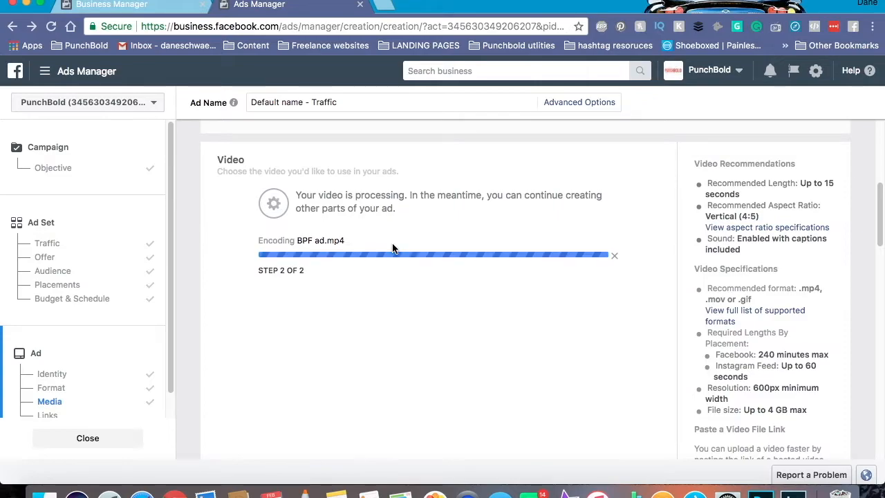
{"action": "left_click", "coordinate": [47, 414]}
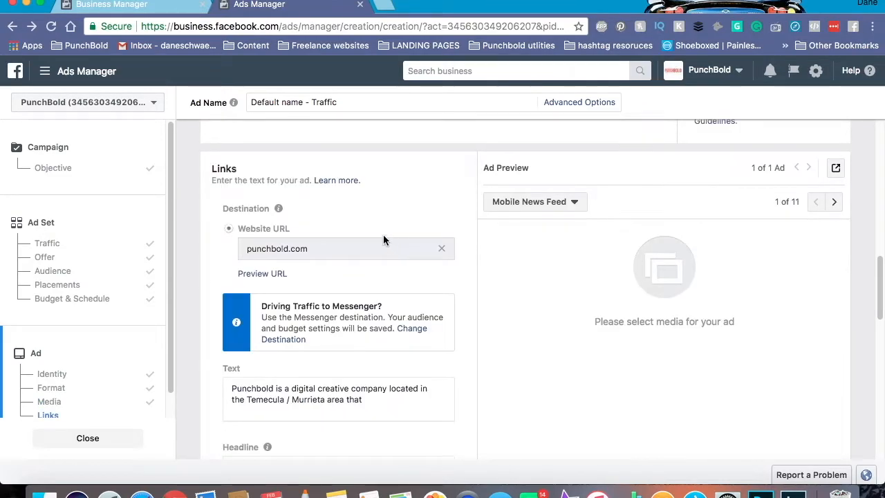
Enter new primary text about boosted posts and the headline 'The 3 Reasons Why Your Boosted Post Failed'.
{"action": "scroll", "scroll_direction": "down", "scroll_amount": 3}
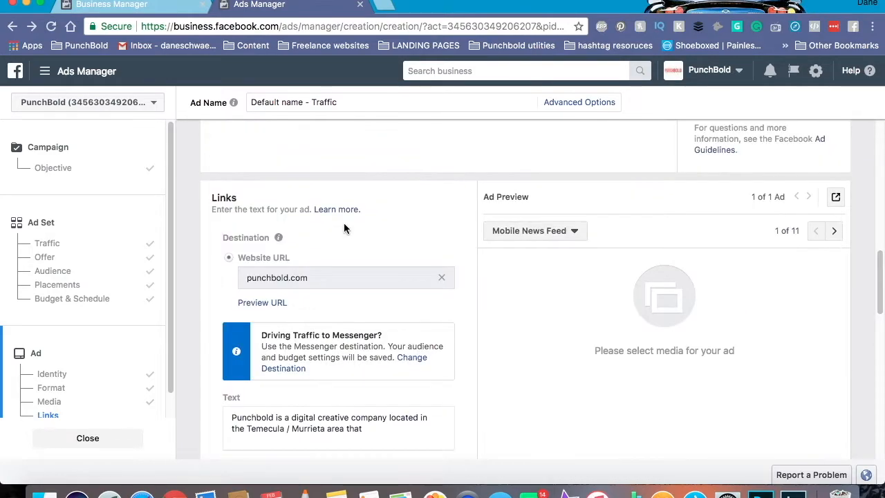
{"action": "scroll", "scroll_direction": "down", "scroll_amount": 3}
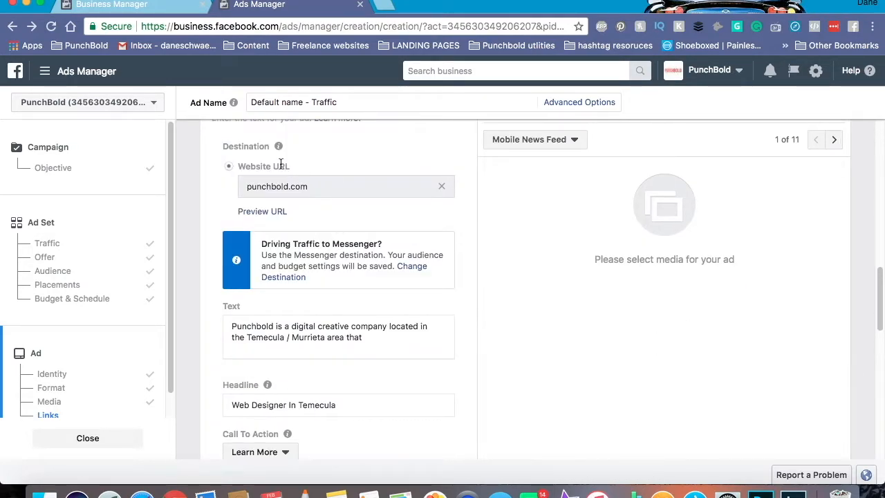
{"action": "mouse_move", "coordinate": [332, 205]}
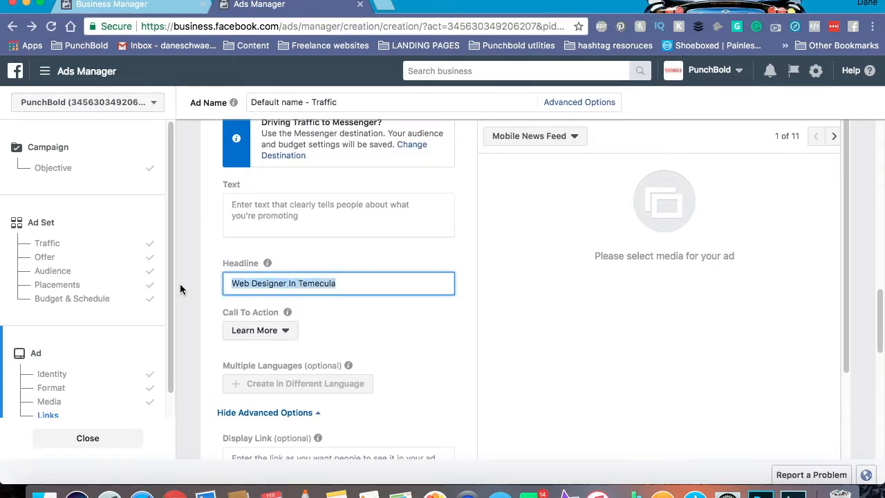
{"action": "left_click", "coordinate": [338, 214]}
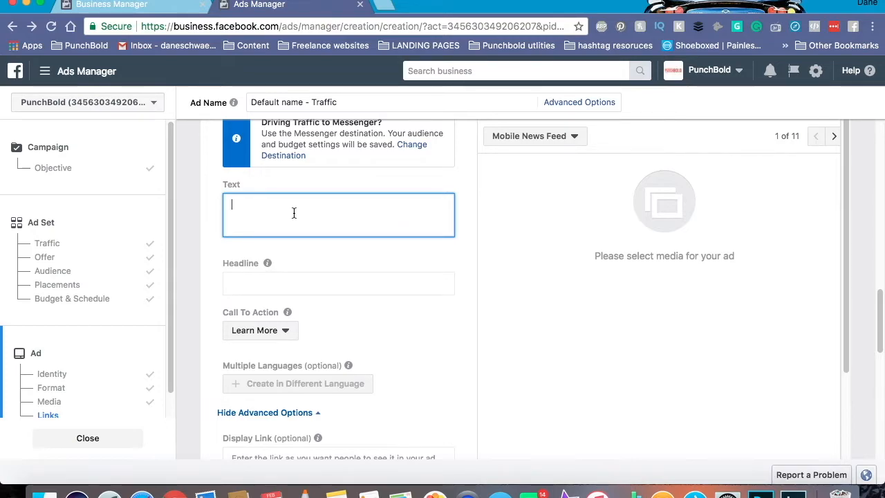
{"action": "type", "text": "Fac"}
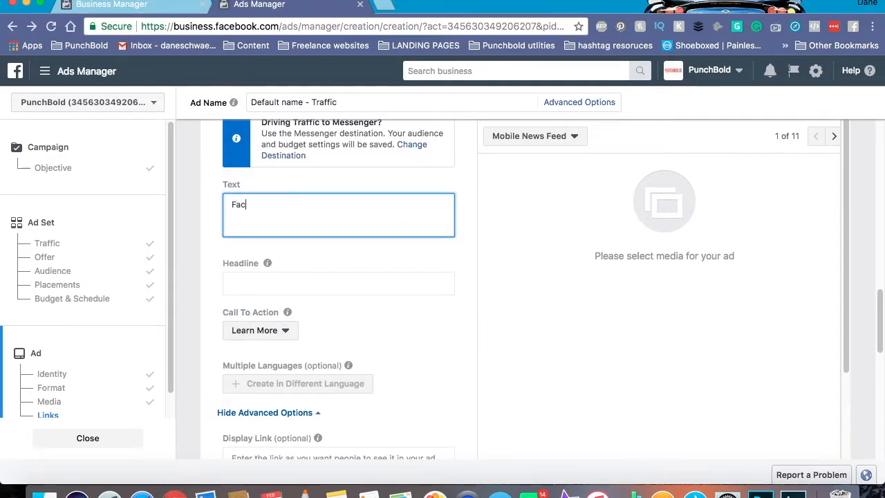
{"action": "type", "text": "Think Boosted post are all there is to Facebook Advertising?"}
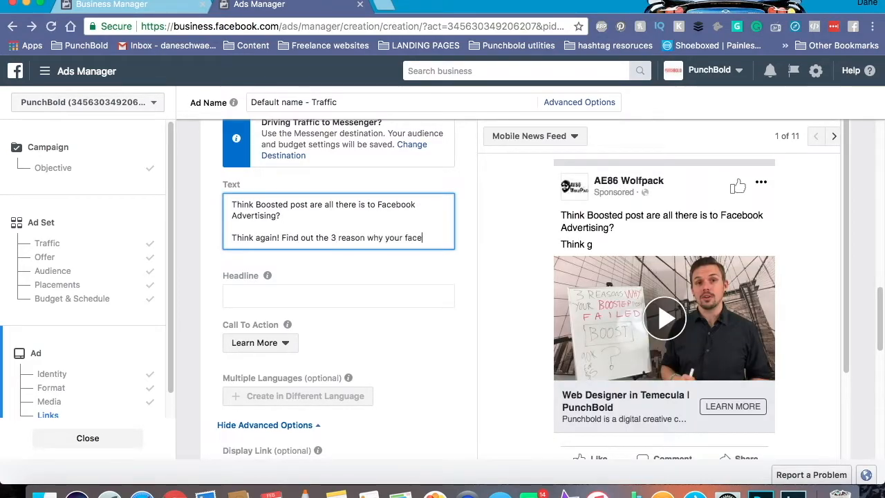
{"action": "type", "text": "The 3 Reasons Why Your Boosted Post Failed"}
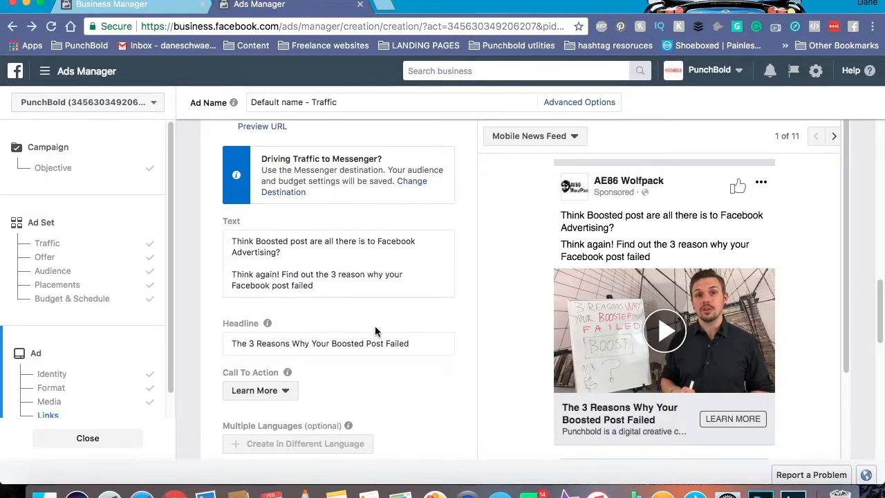
{"action": "mouse_move", "coordinate": [257, 228]}
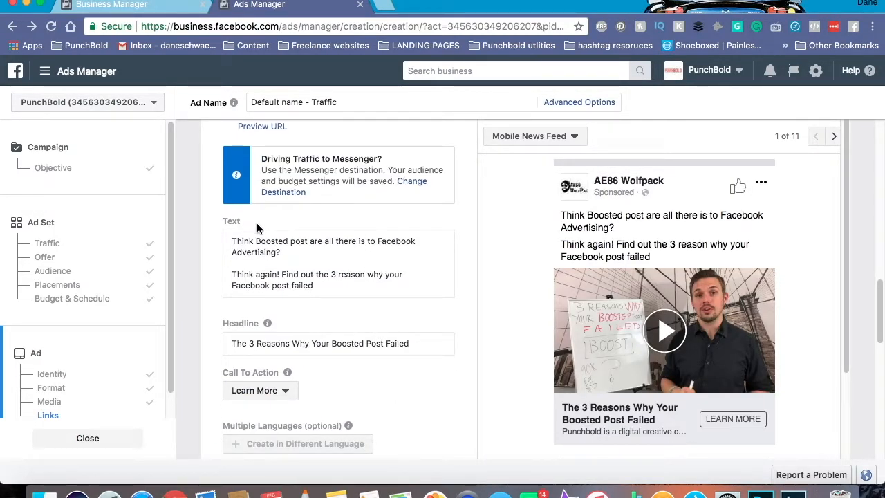
{"action": "mouse_move", "coordinate": [409, 365]}
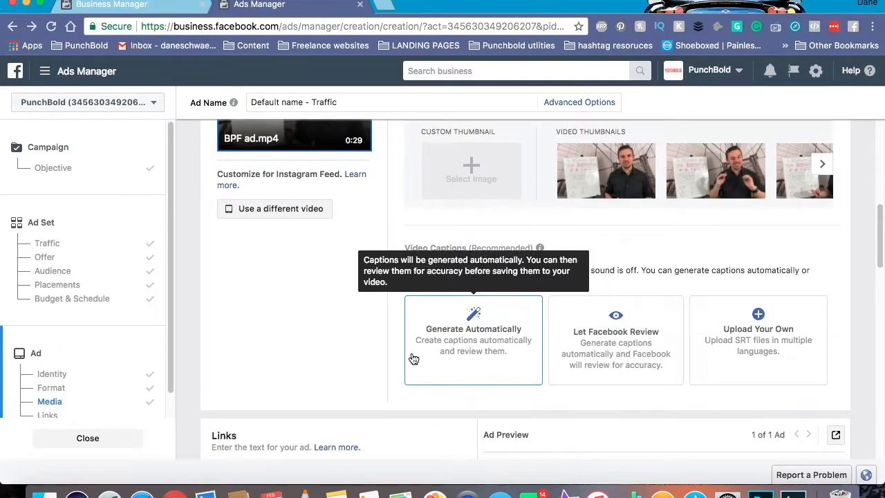
Save automatically generated captions to the video and use the second thumbnail as its preview image.
{"action": "scroll", "scroll_direction": "down", "scroll_amount": 3}
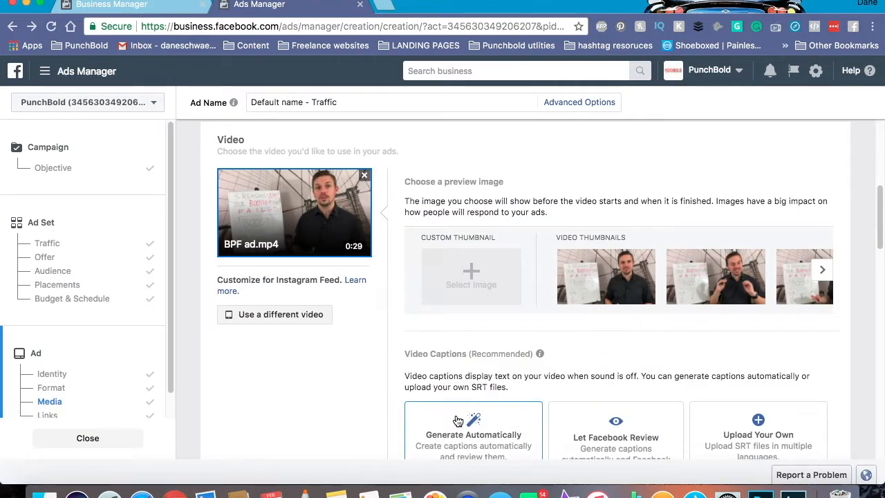
{"action": "left_click", "coordinate": [472, 434]}
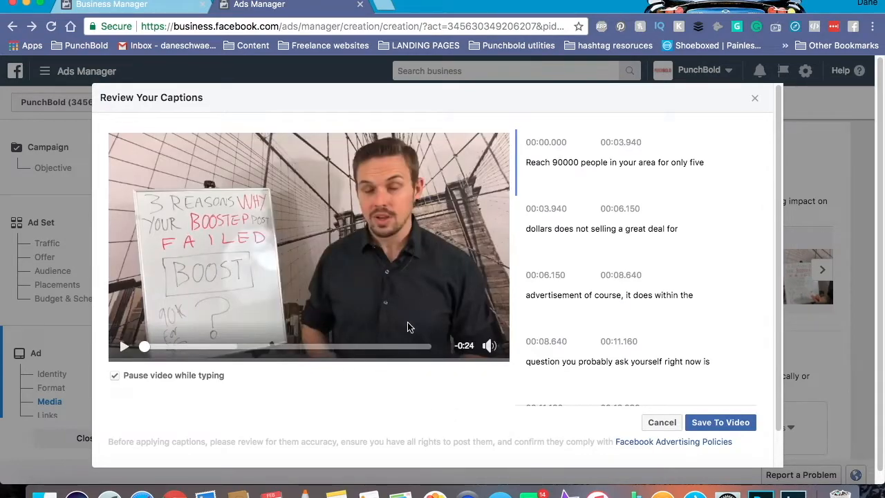
{"action": "left_click", "coordinate": [720, 421]}
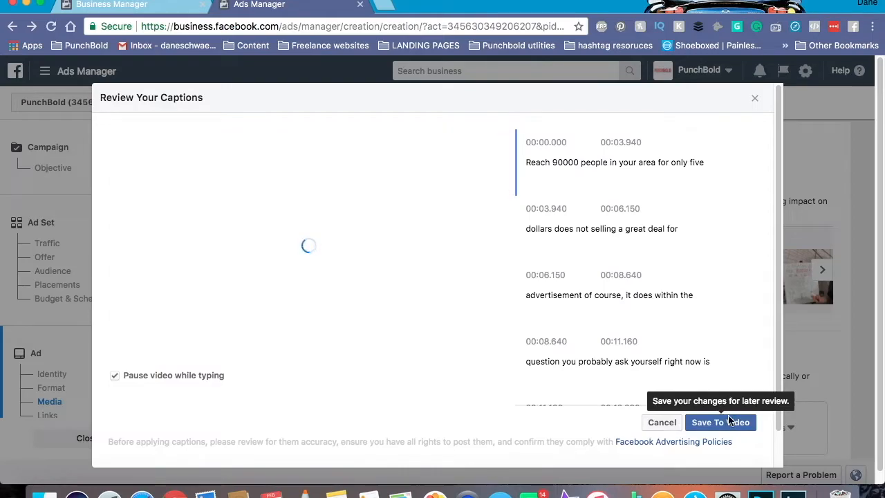
{"action": "left_click", "coordinate": [720, 423]}
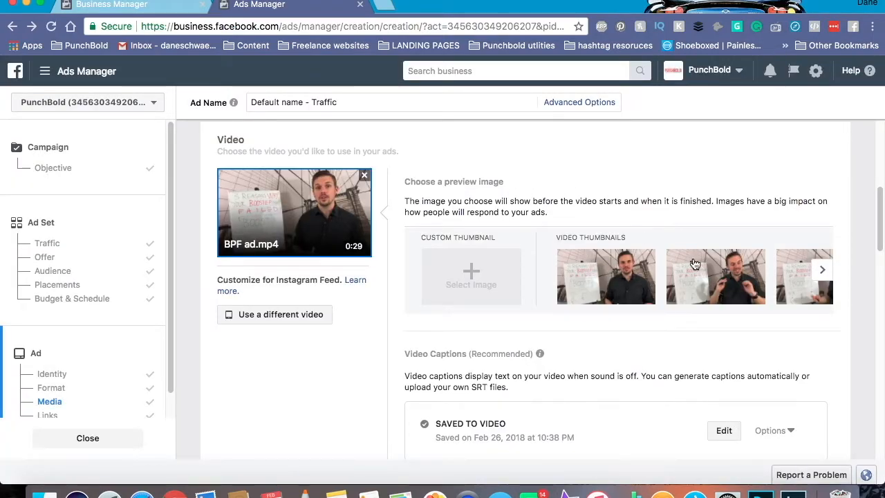
{"action": "left_click", "coordinate": [716, 277]}
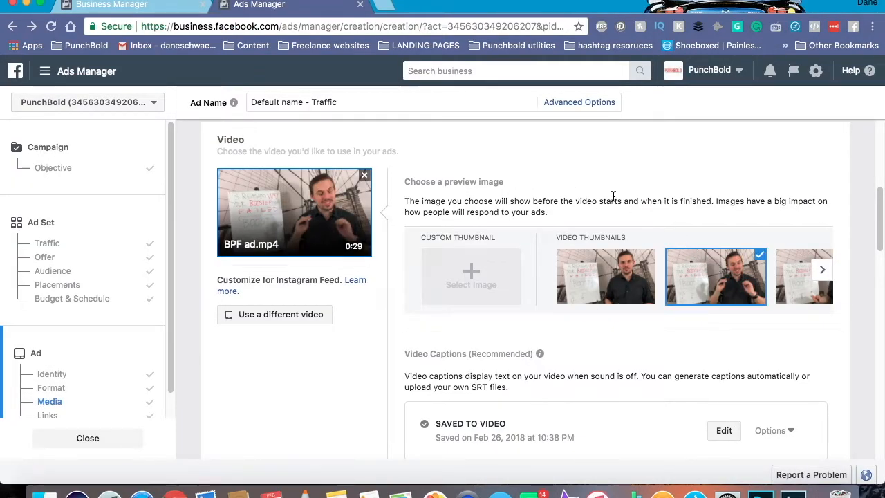
View the finished AE86 Wolfpack video ad in another placement preview and reach the Confirm button.
{"action": "left_click", "coordinate": [47, 414]}
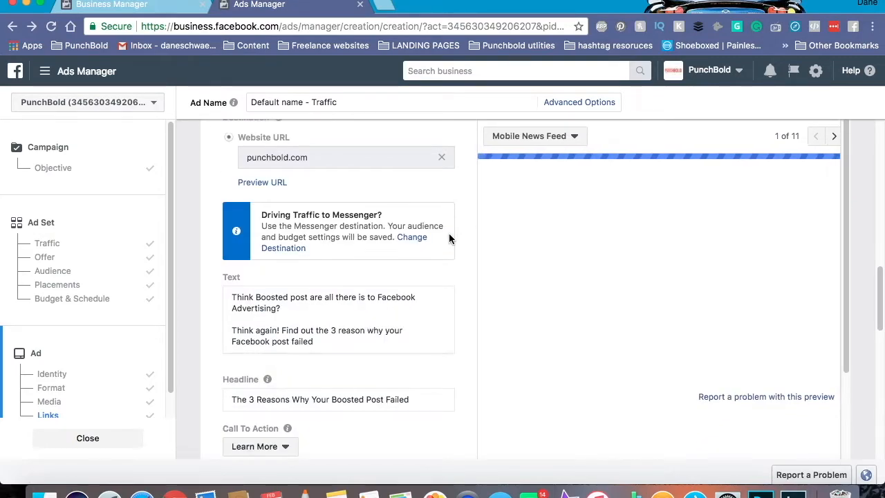
{"action": "left_click", "coordinate": [834, 135]}
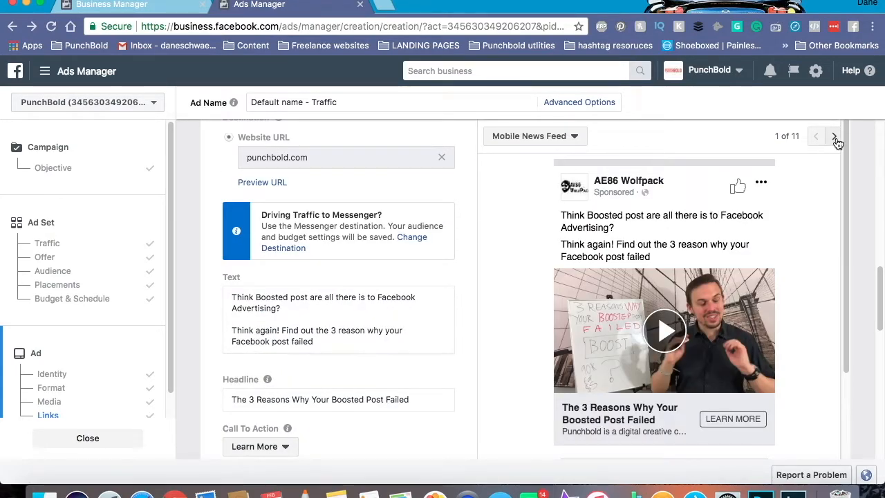
{"action": "left_click", "coordinate": [834, 135]}
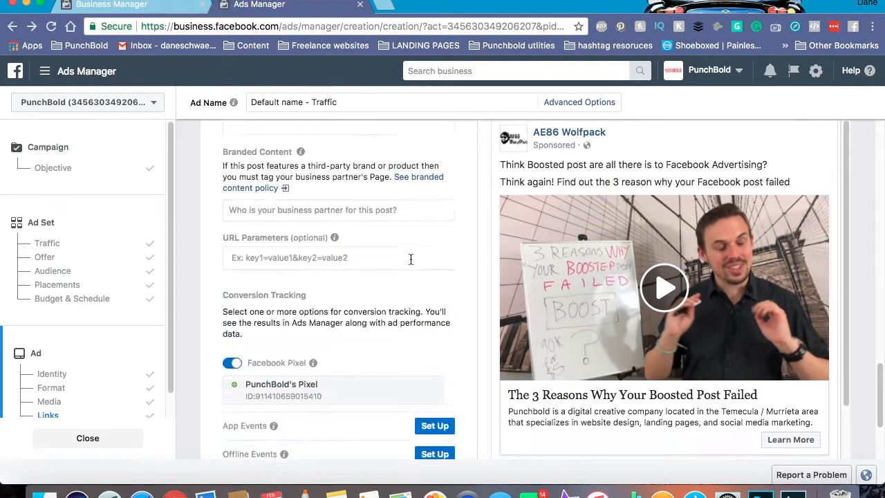
{"action": "scroll", "scroll_direction": "down", "scroll_amount": 3}
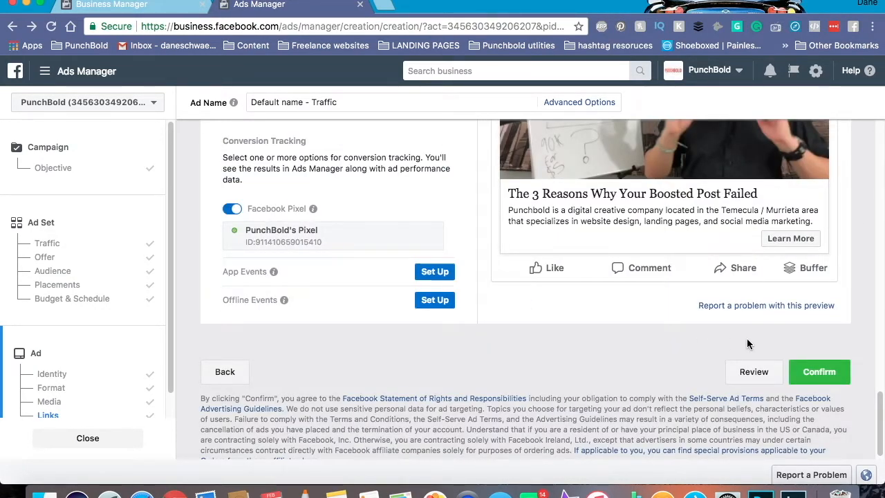